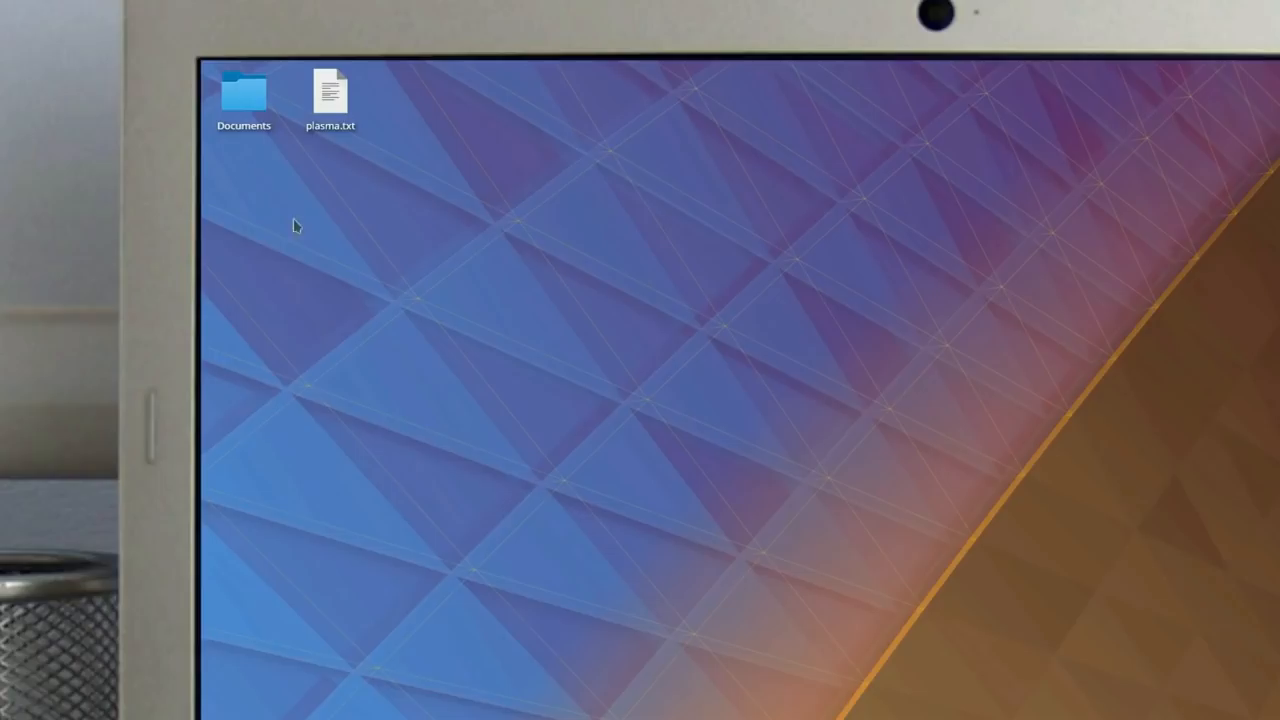
- Browse Documents > Plasma > Spring Loading in Dolphin to show the nested target folder
{"action": "double_click", "coordinate": [244, 90]}
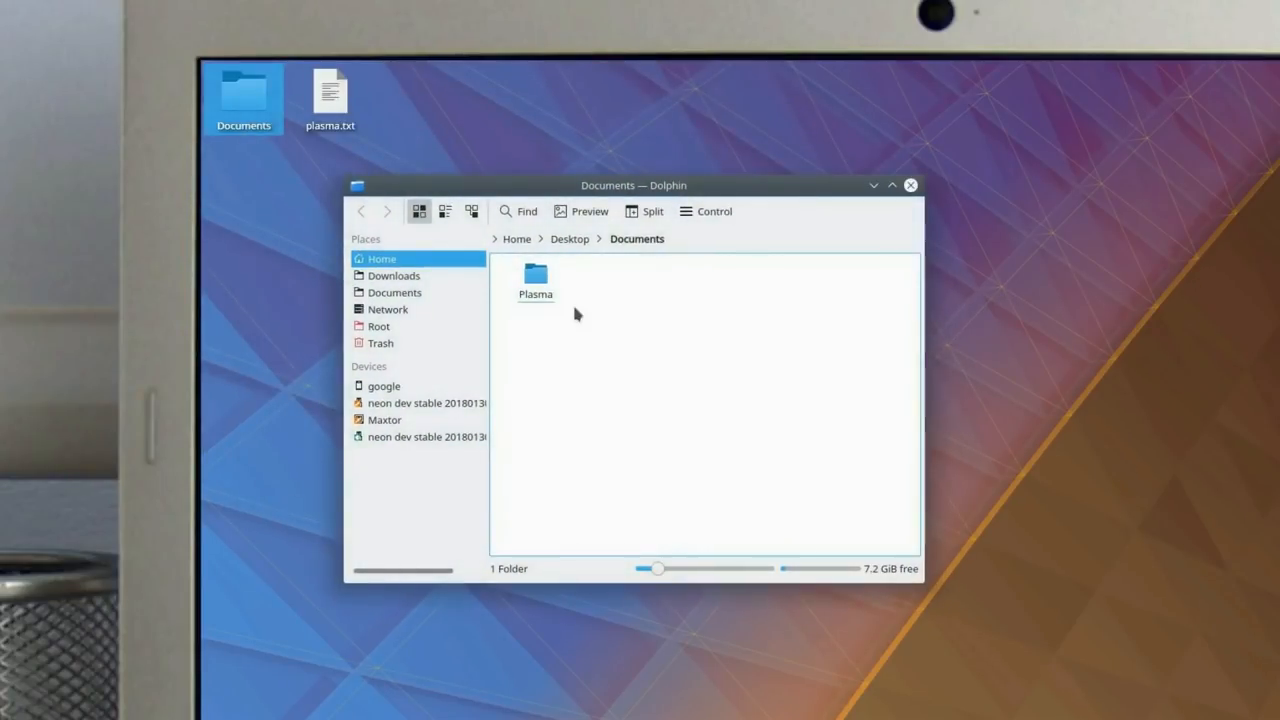
{"action": "double_click", "coordinate": [536, 280]}
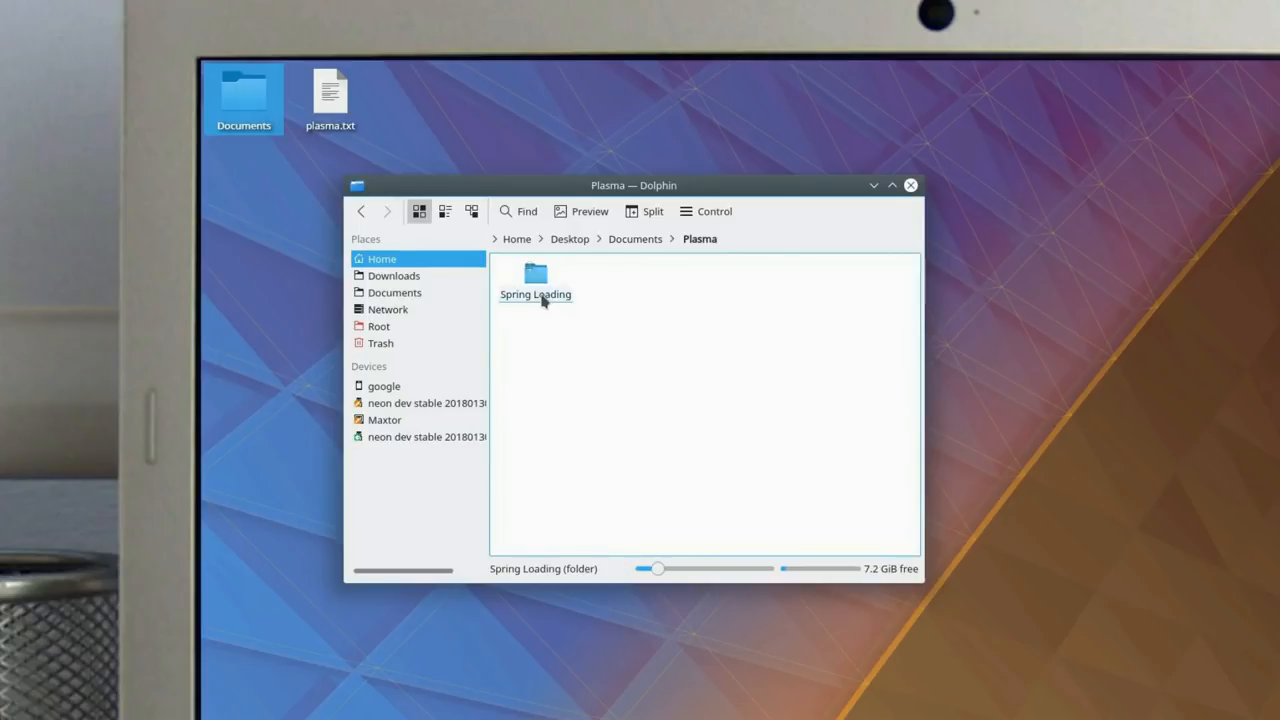
{"action": "double_click", "coordinate": [536, 278]}
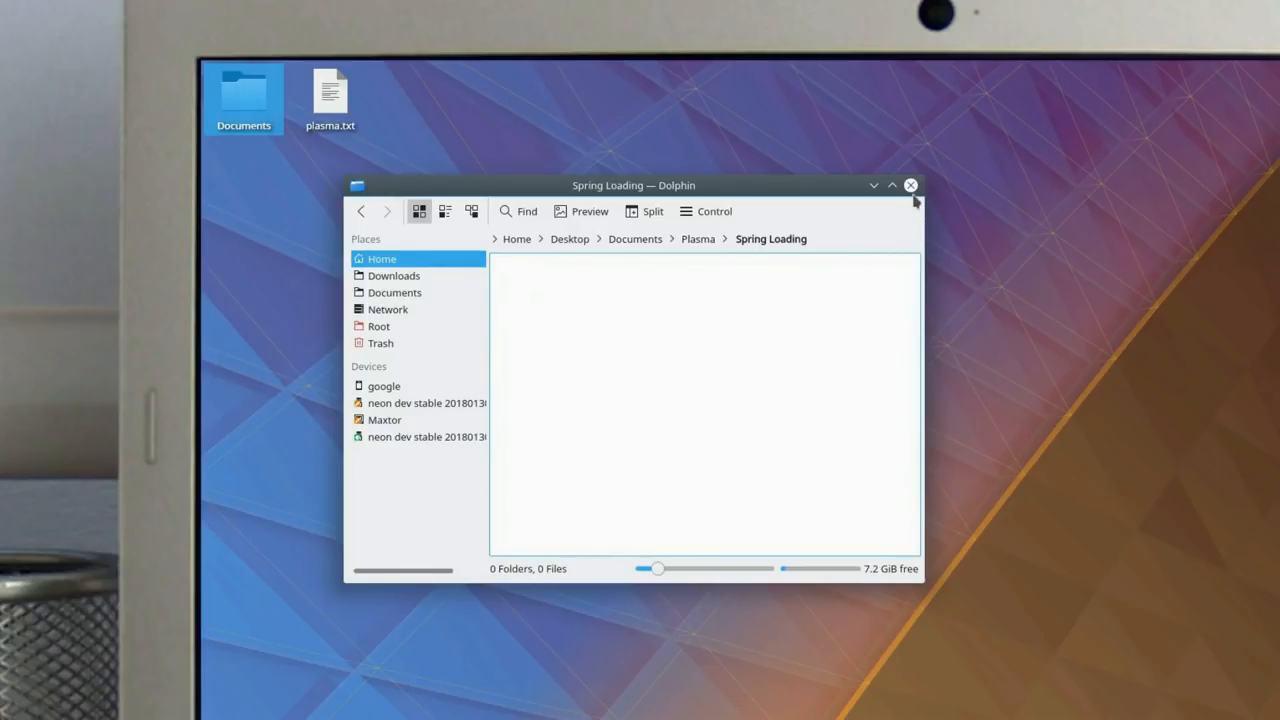
{"action": "left_click", "coordinate": [910, 184]}
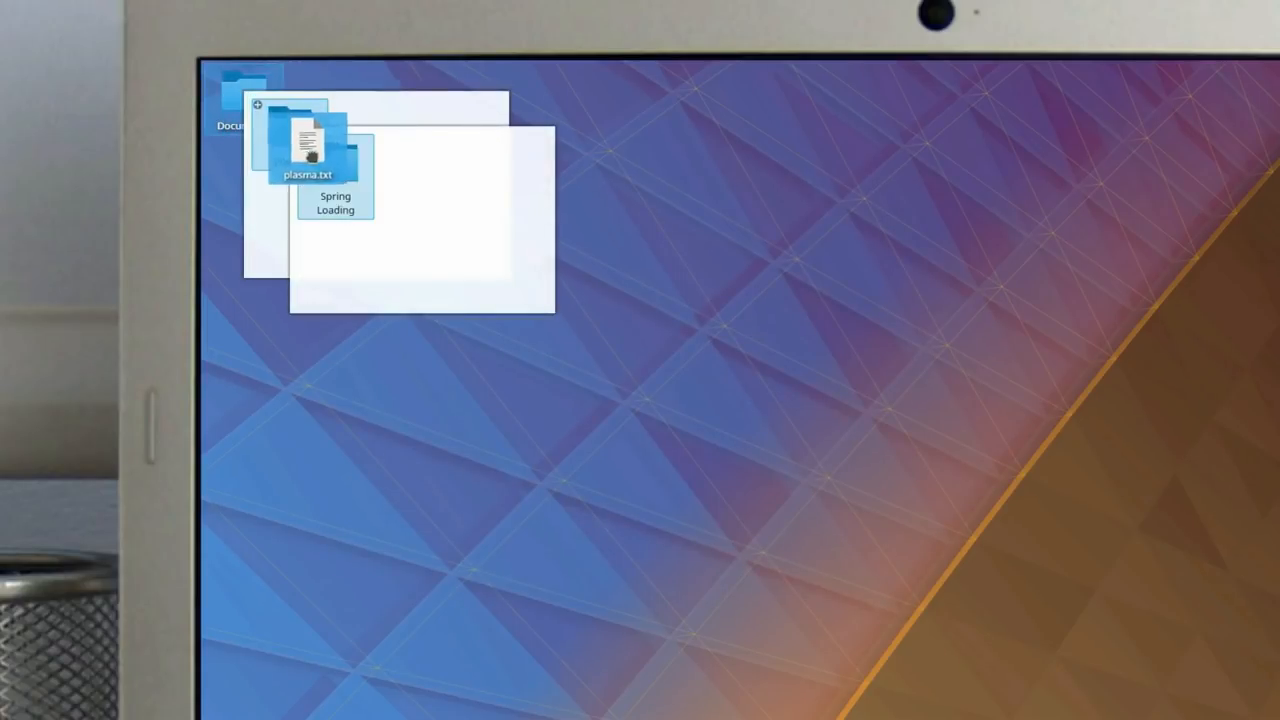
- Spring-load plasma.txt through Documents into Spring Loading with Move Here, then confirm it landed there
{"action": "left_click_drag", "start_coordinate": [310, 160], "coordinate": [430, 248]}
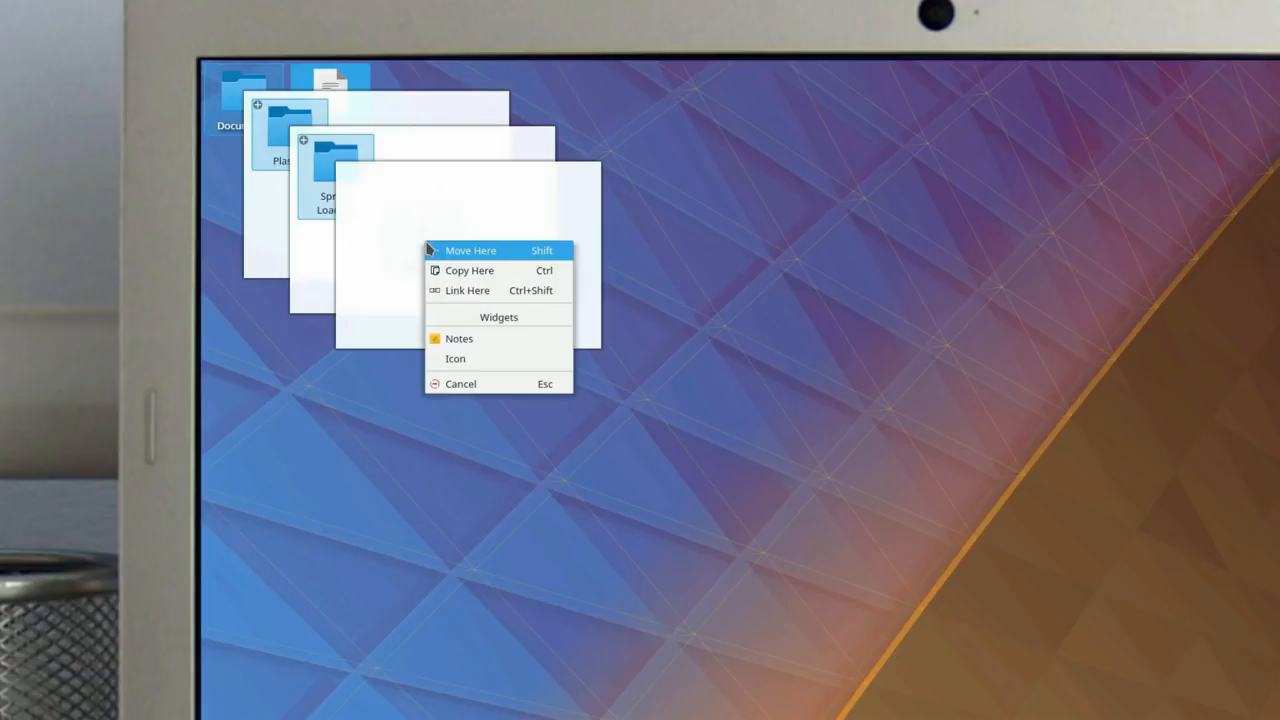
{"action": "left_click", "coordinate": [470, 250]}
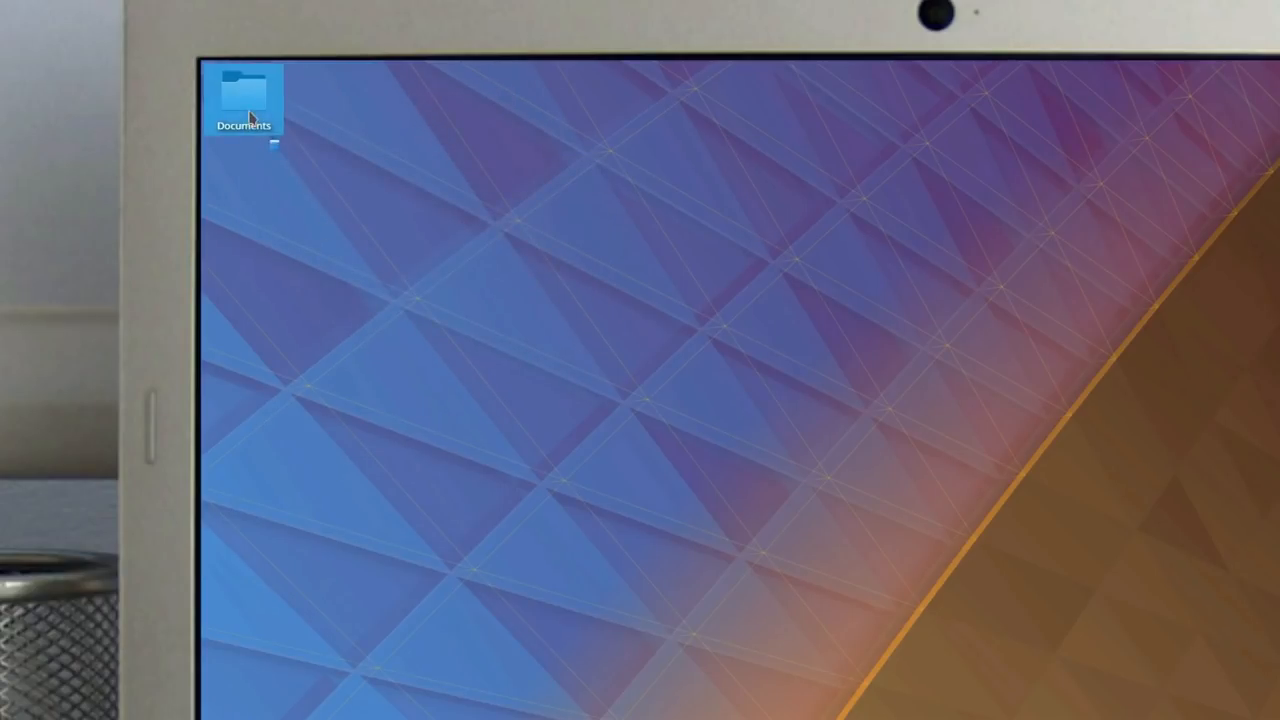
{"action": "double_click", "coordinate": [244, 90]}
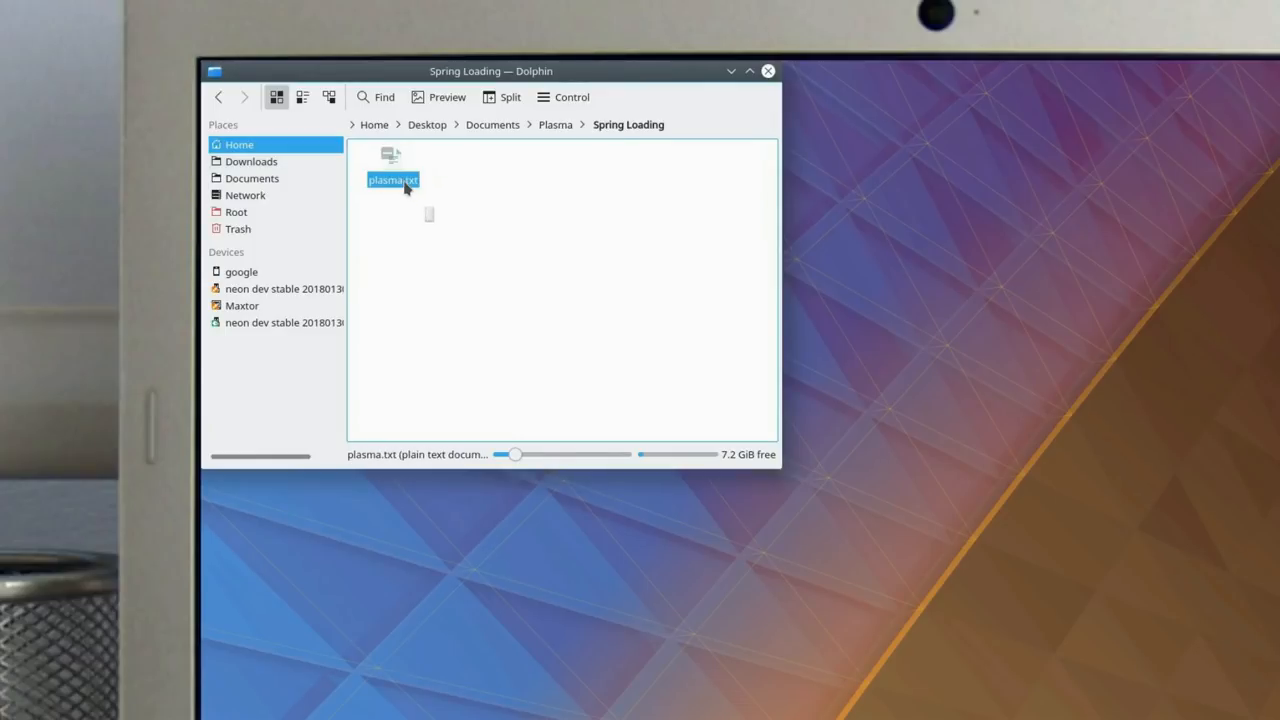
{"action": "double_click", "coordinate": [392, 180]}
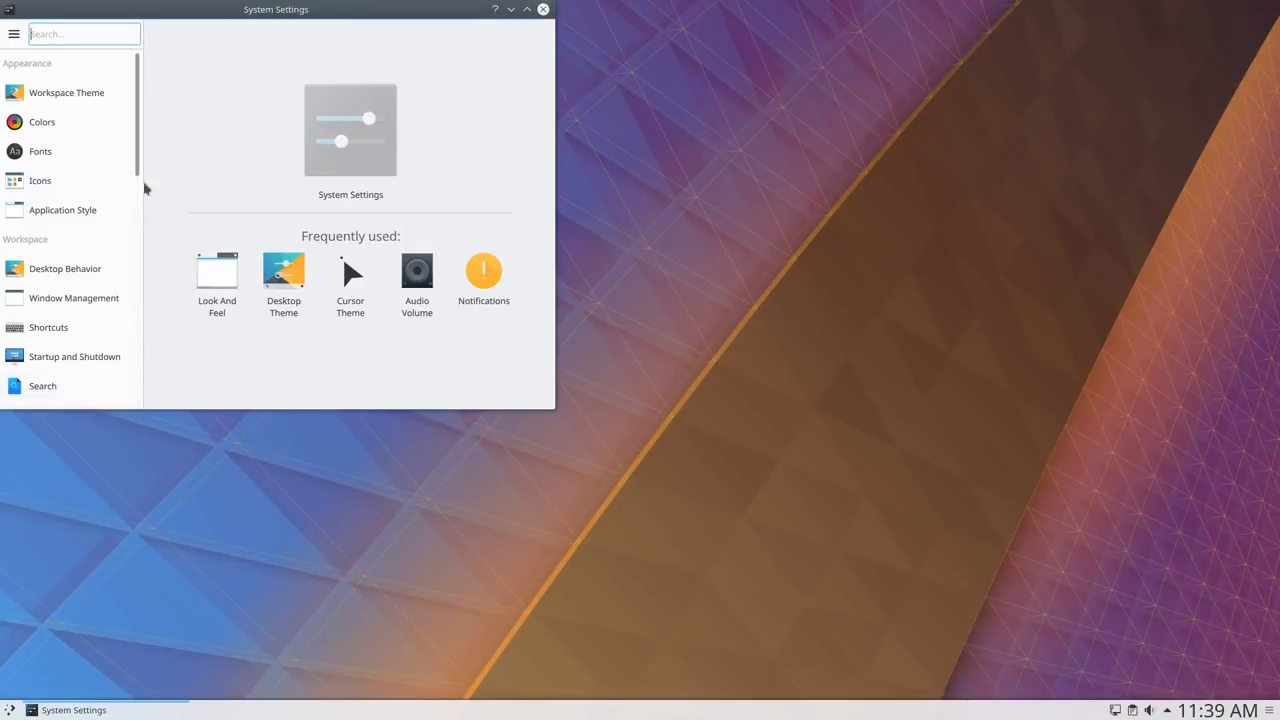
- Reach Workspace Theme > Cursor Theme from System Settings' Frequently used list
{"action": "left_click", "coordinate": [350, 276]}
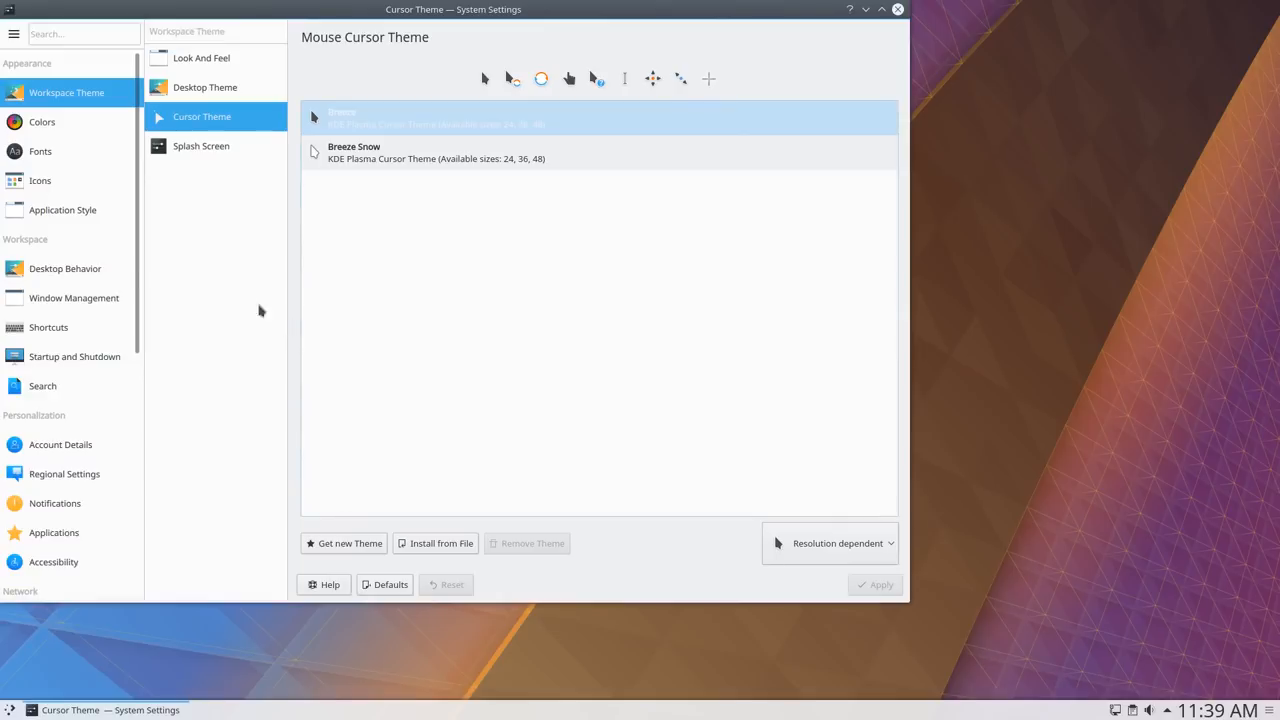
{"action": "left_click", "coordinate": [62, 210]}
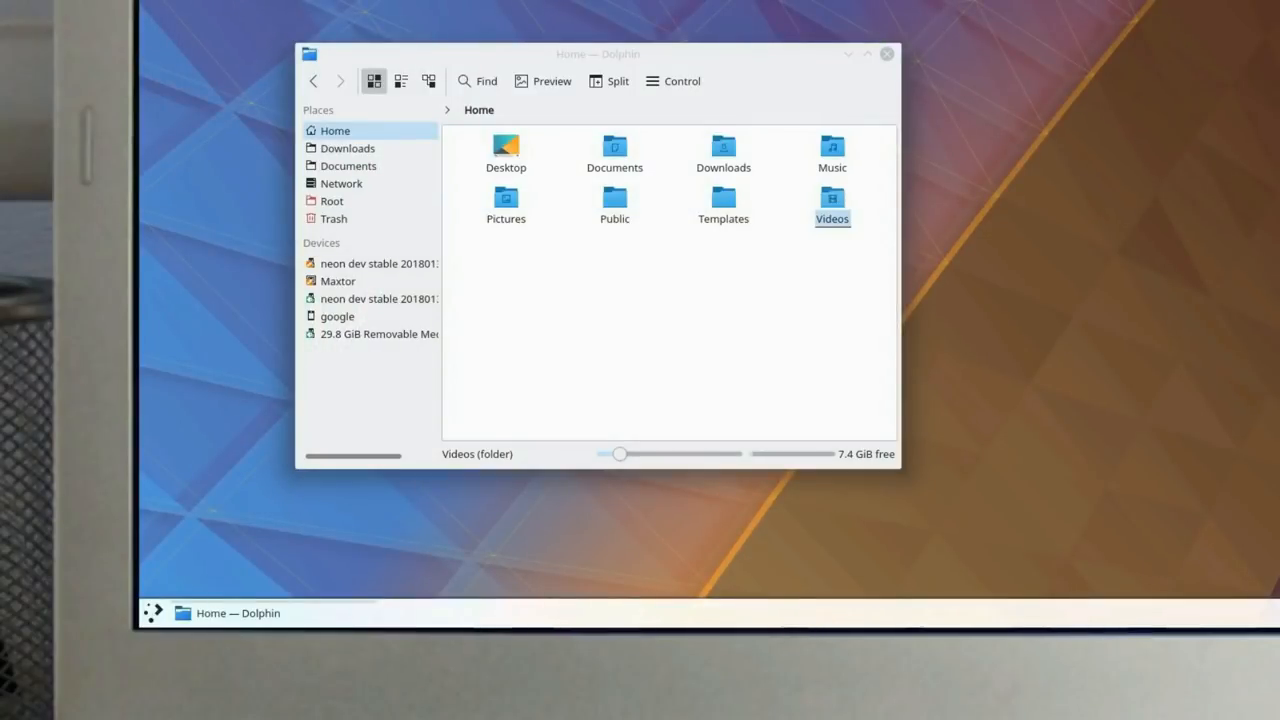
- Show Dolphin's taskbar jump list before and after Videos joins the Places entries
{"action": "right_click", "coordinate": [236, 612]}
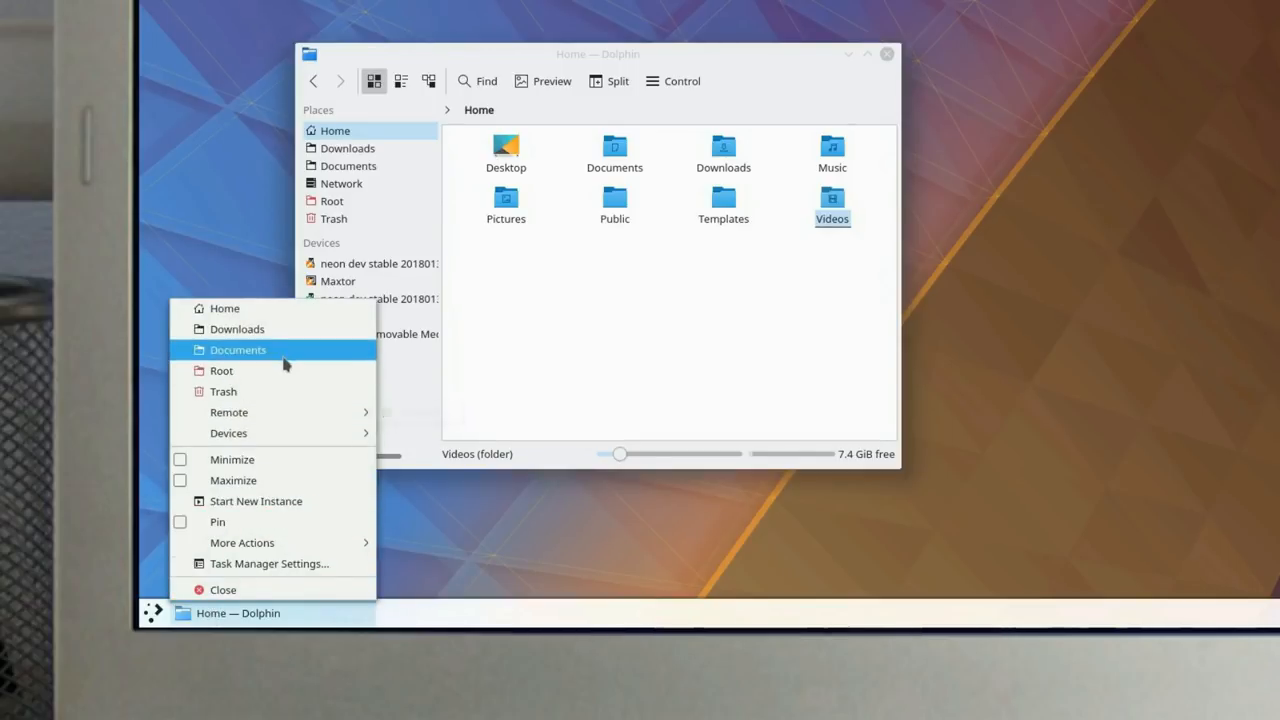
{"action": "mouse_move", "coordinate": [290, 390]}
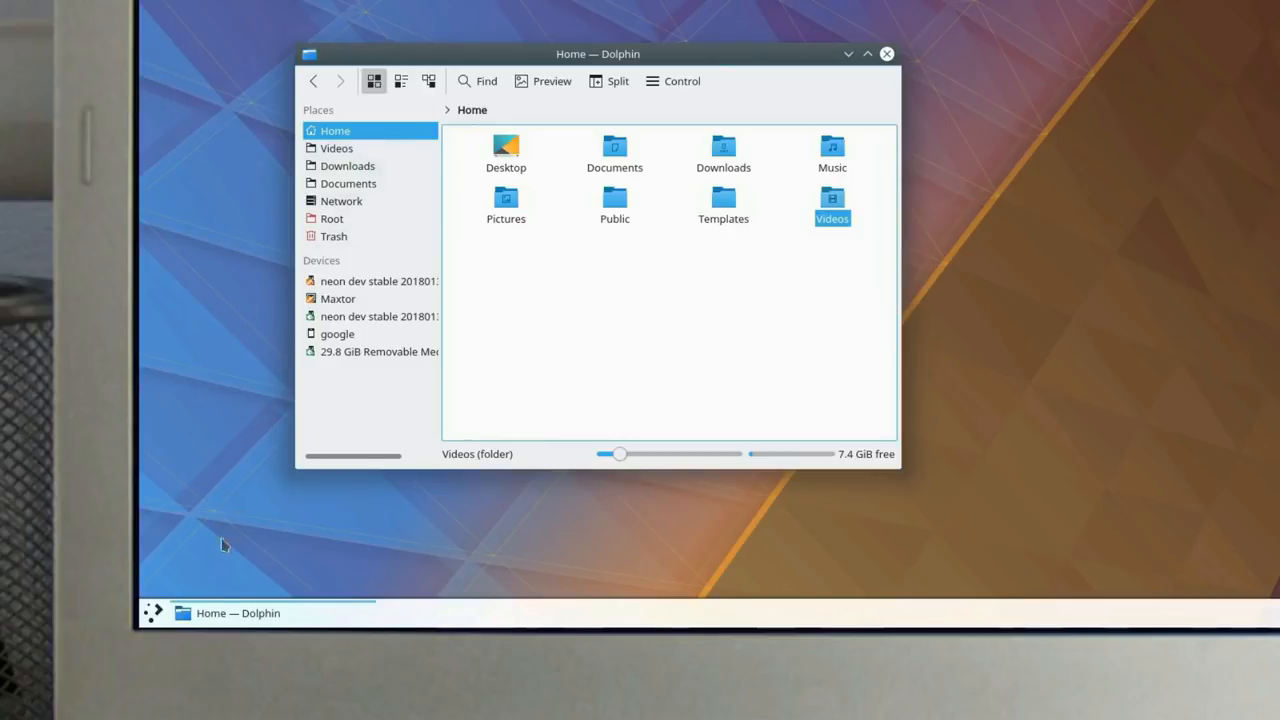
{"action": "right_click", "coordinate": [238, 612]}
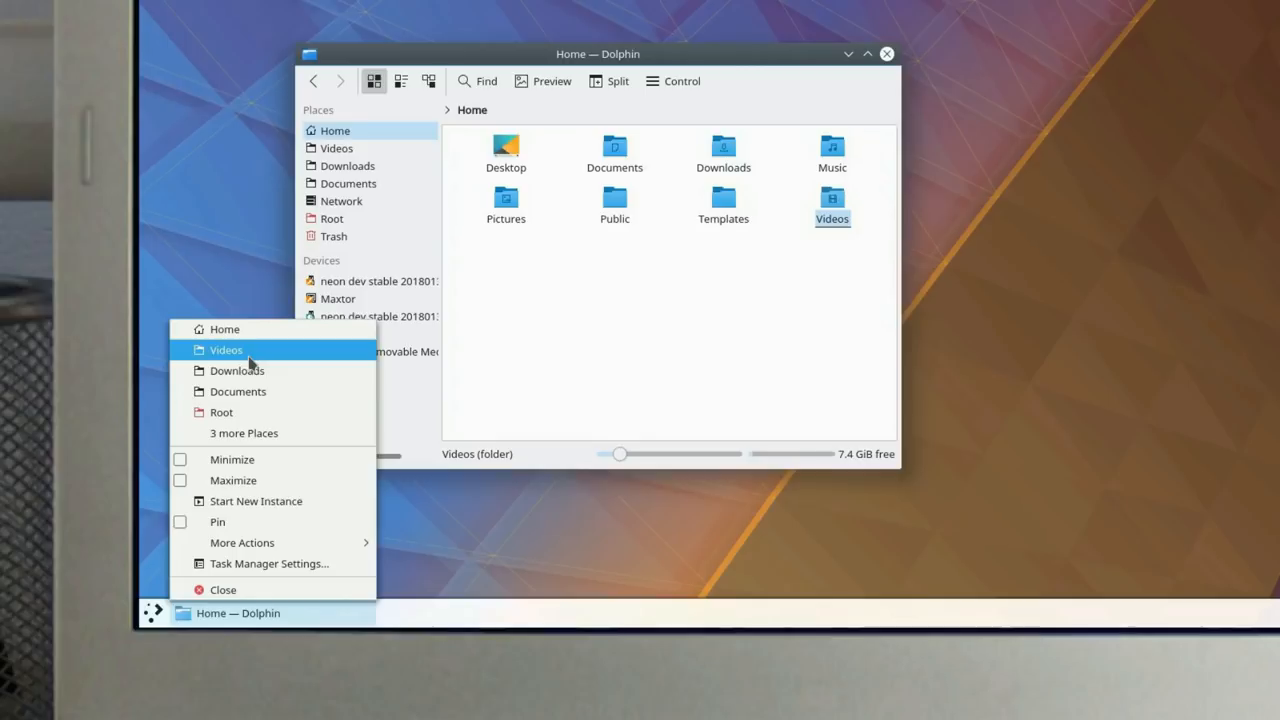
{"action": "mouse_move", "coordinate": [224, 288]}
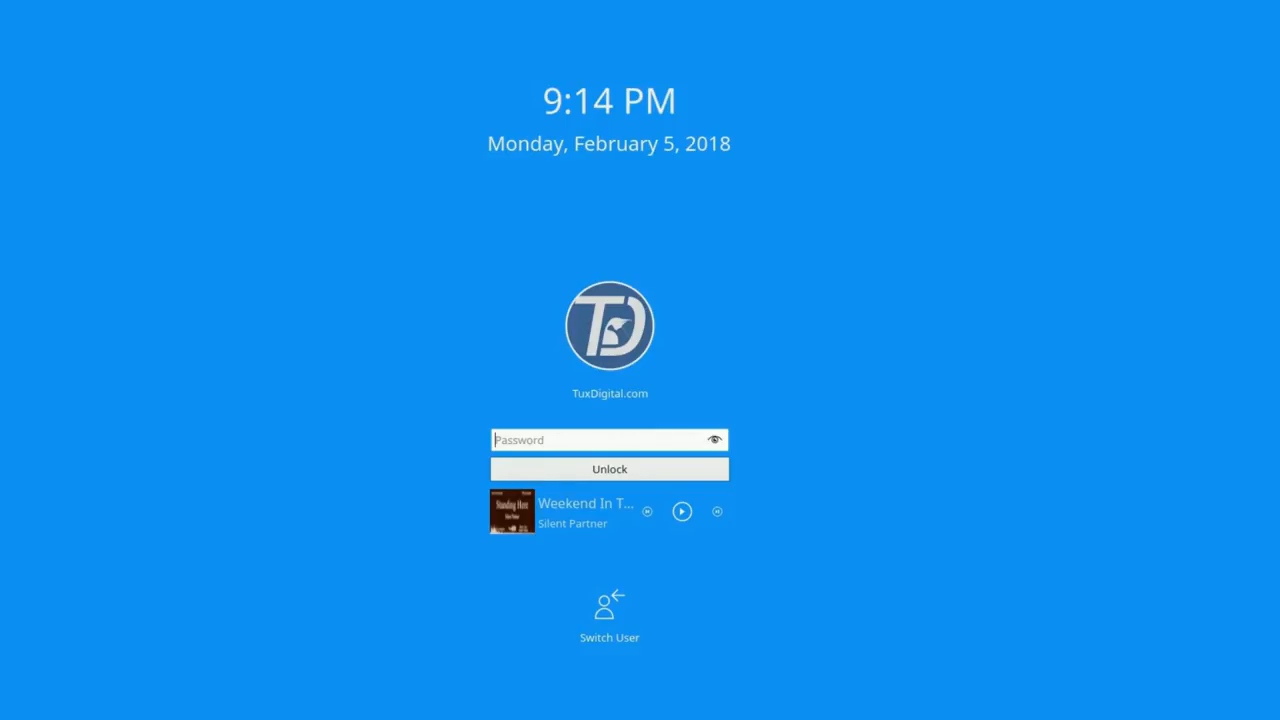
{"action": "mouse_move", "coordinate": [572, 550]}
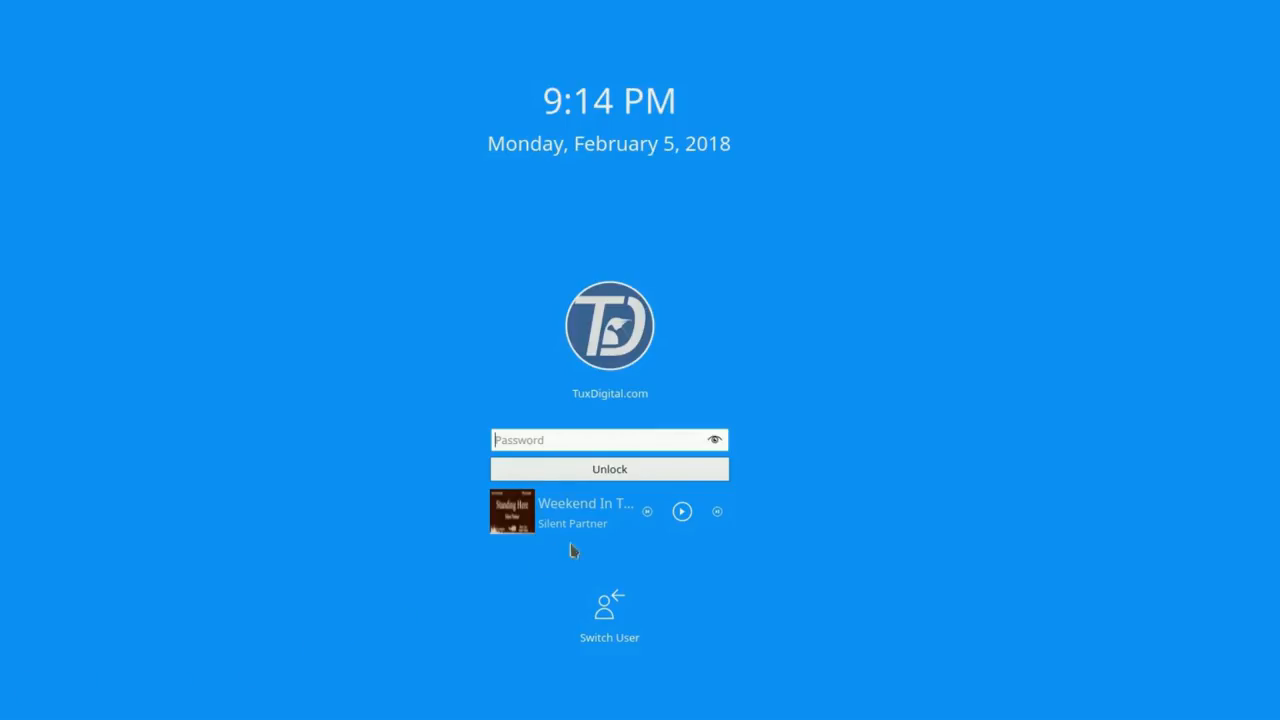
- Resume the paused song from the lock screen's media controls while staying locked
{"action": "left_click", "coordinate": [682, 512]}
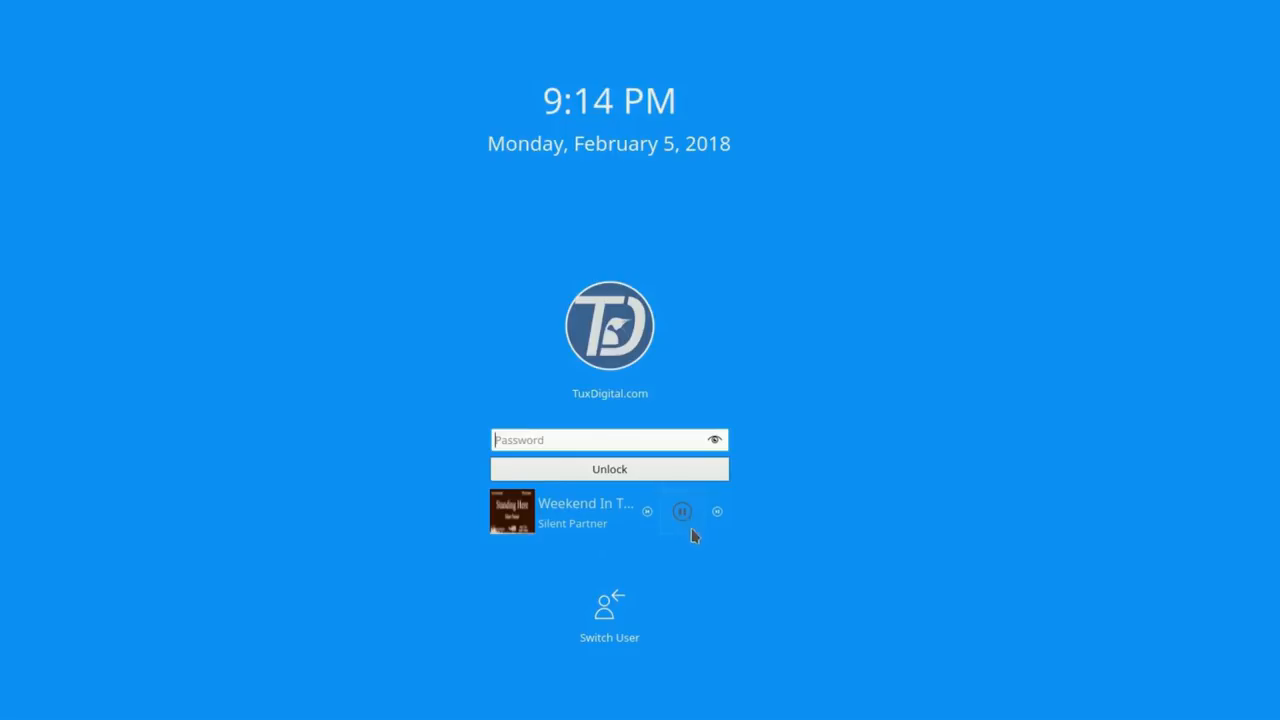
{"action": "mouse_move", "coordinate": [708, 564]}
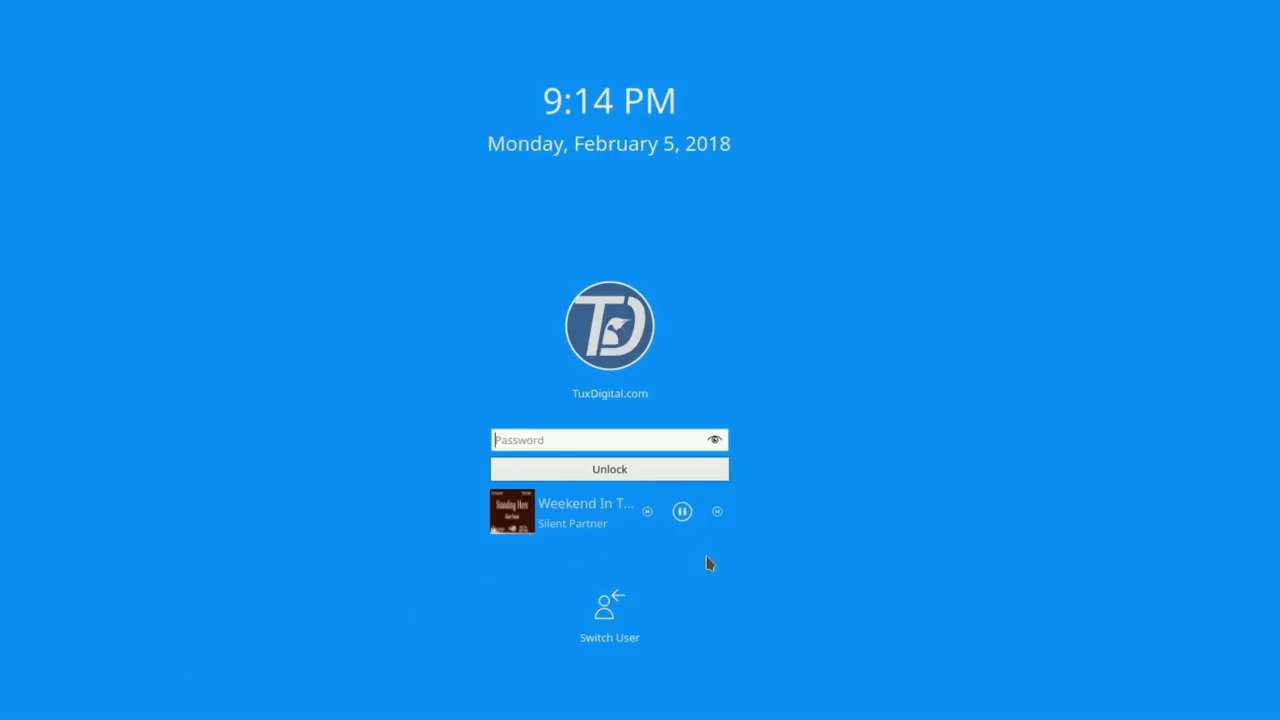
{"action": "mouse_move", "coordinate": [700, 570]}
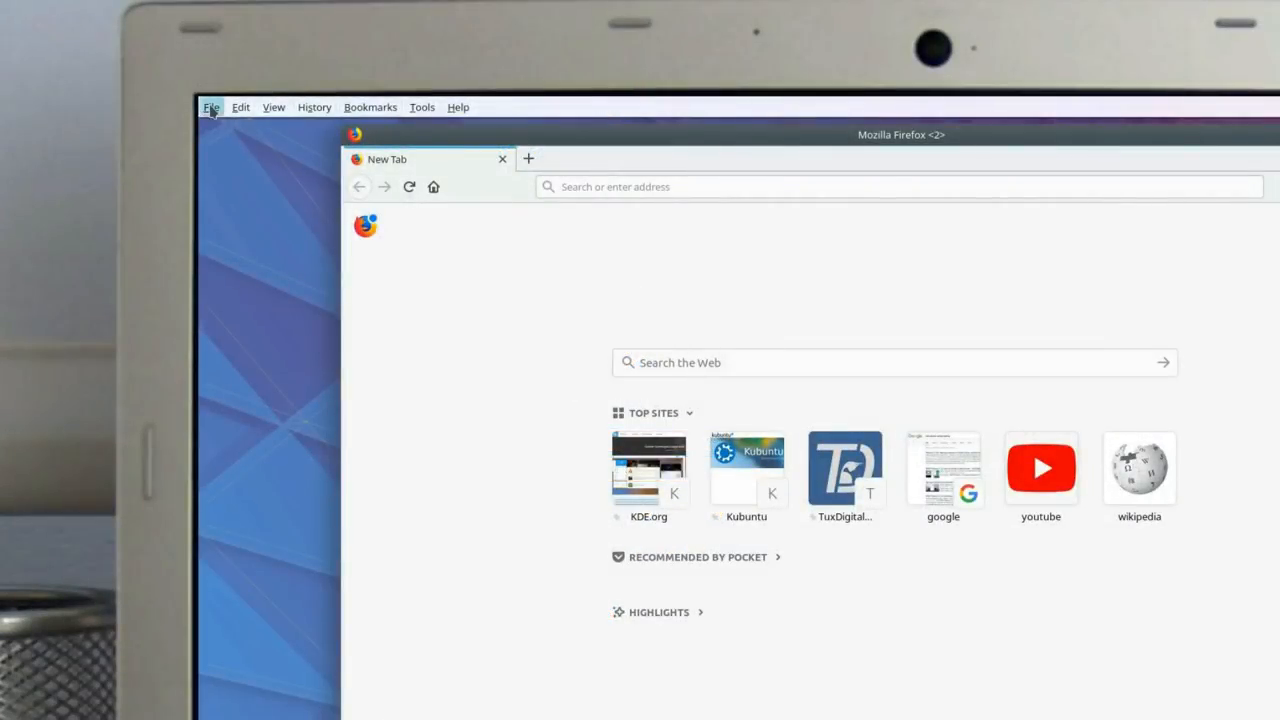
- Use the global menu to add a Firefox tab and load 'The KDE Community - YouTube' bookmark
{"action": "left_click", "coordinate": [240, 108]}
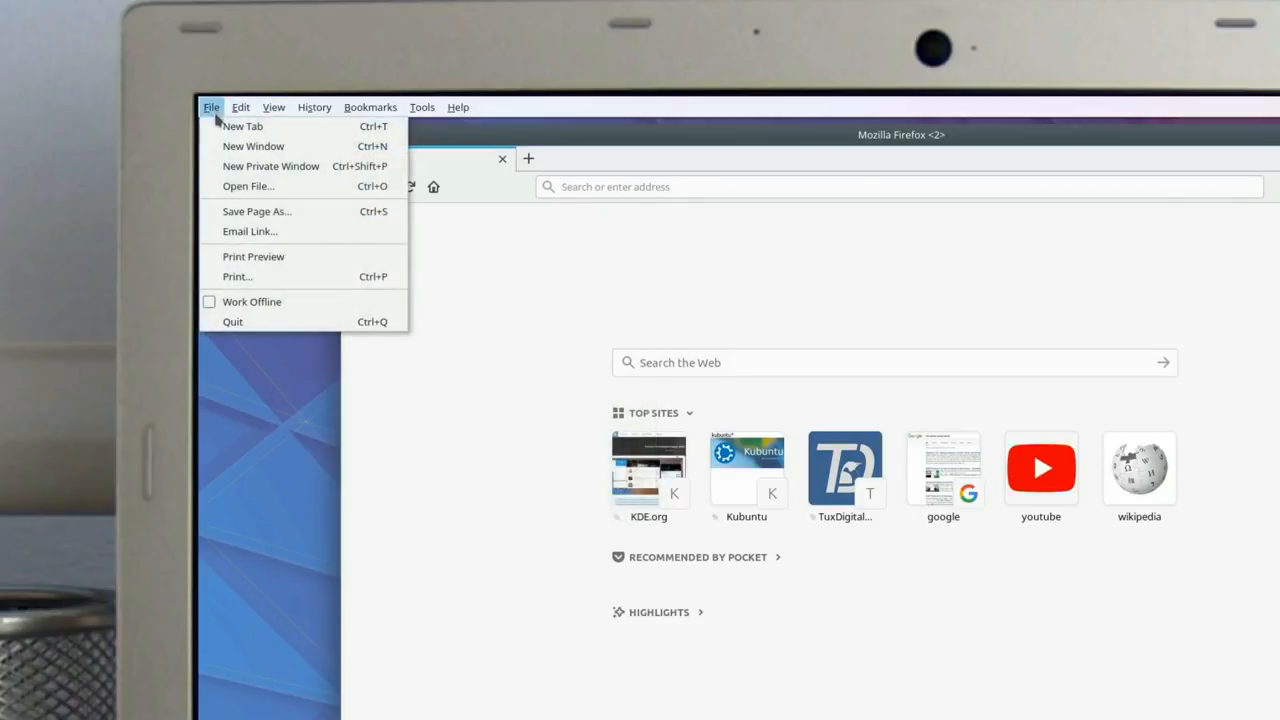
{"action": "left_click", "coordinate": [242, 126]}
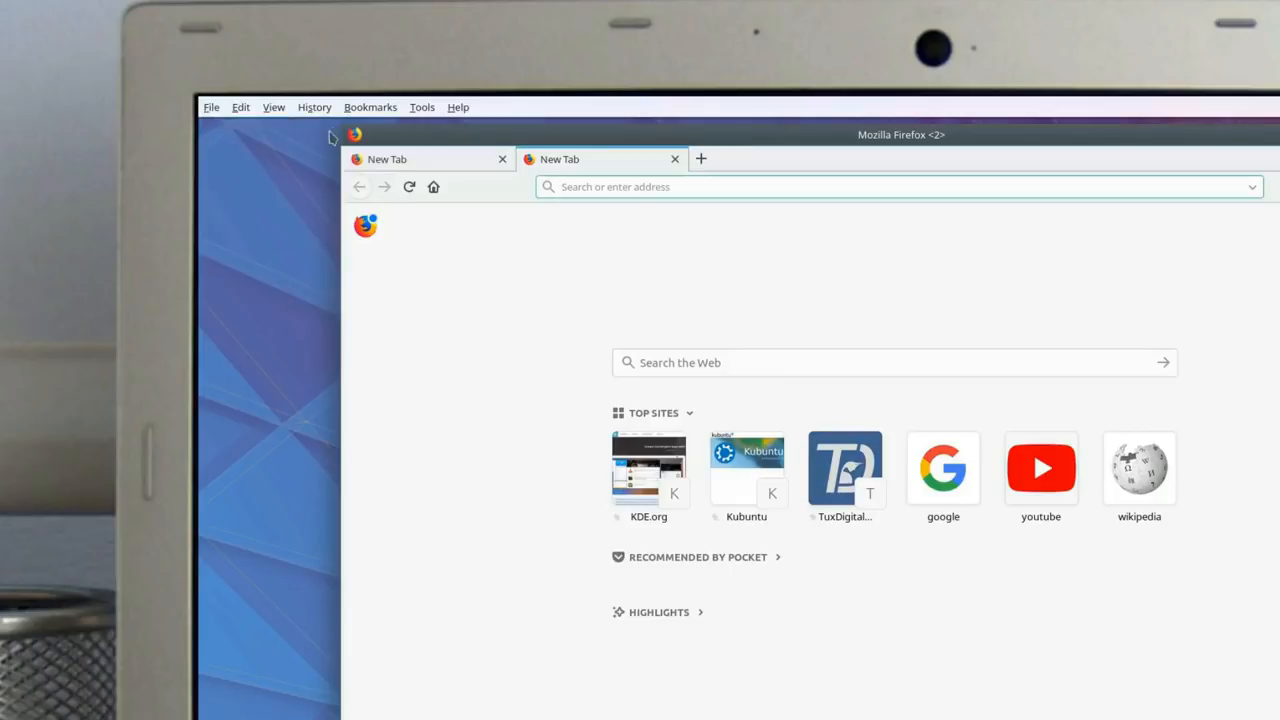
{"action": "left_click", "coordinate": [370, 108]}
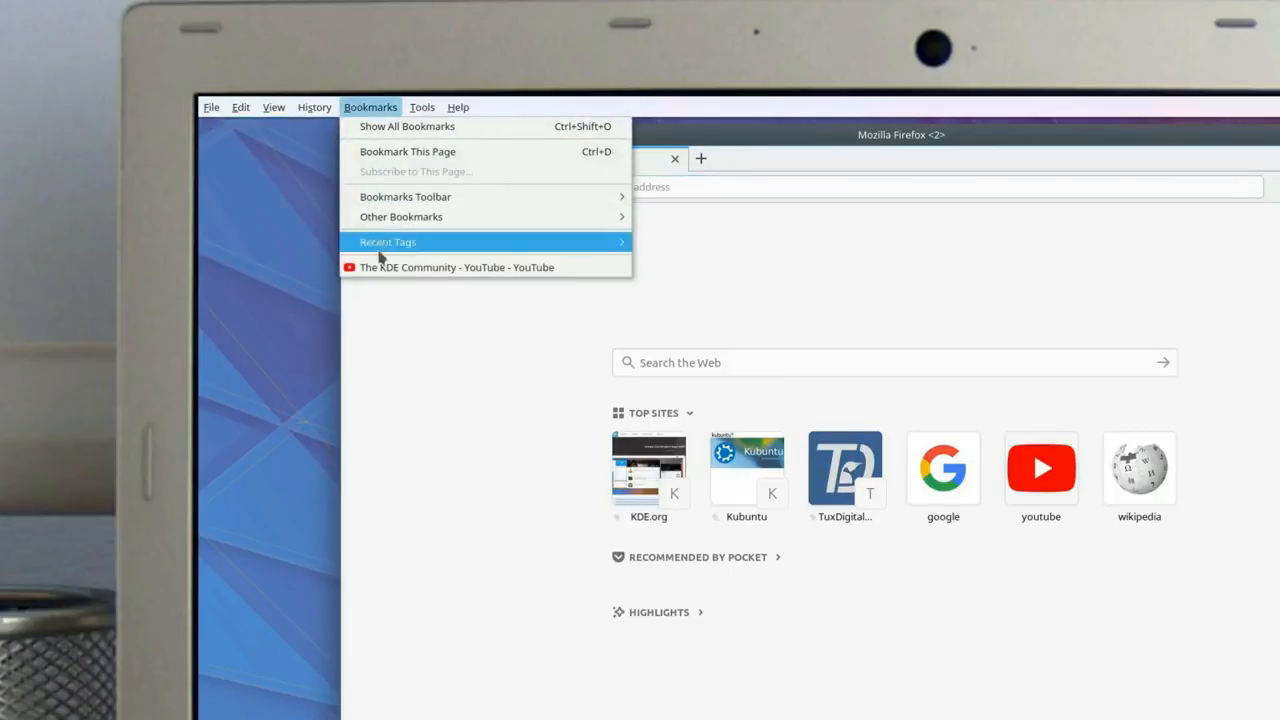
{"action": "left_click", "coordinate": [456, 268]}
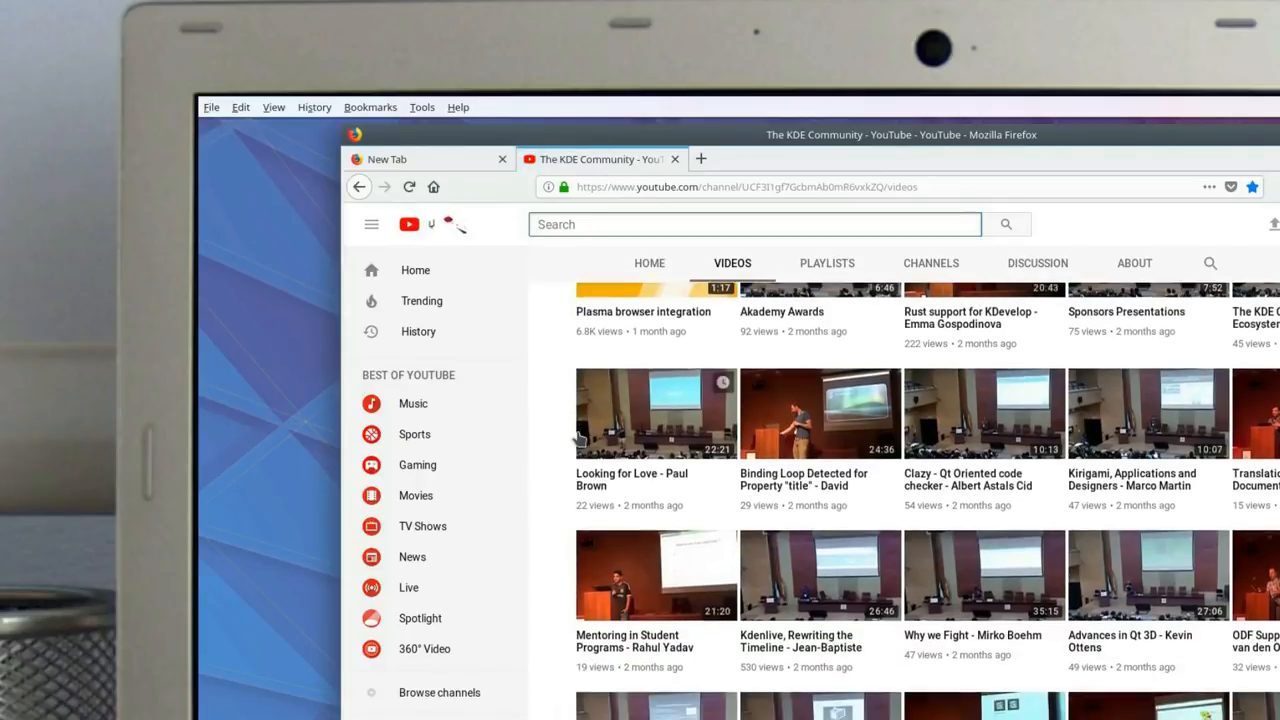
{"action": "scroll", "scroll_direction": "down", "scroll_amount": 3}
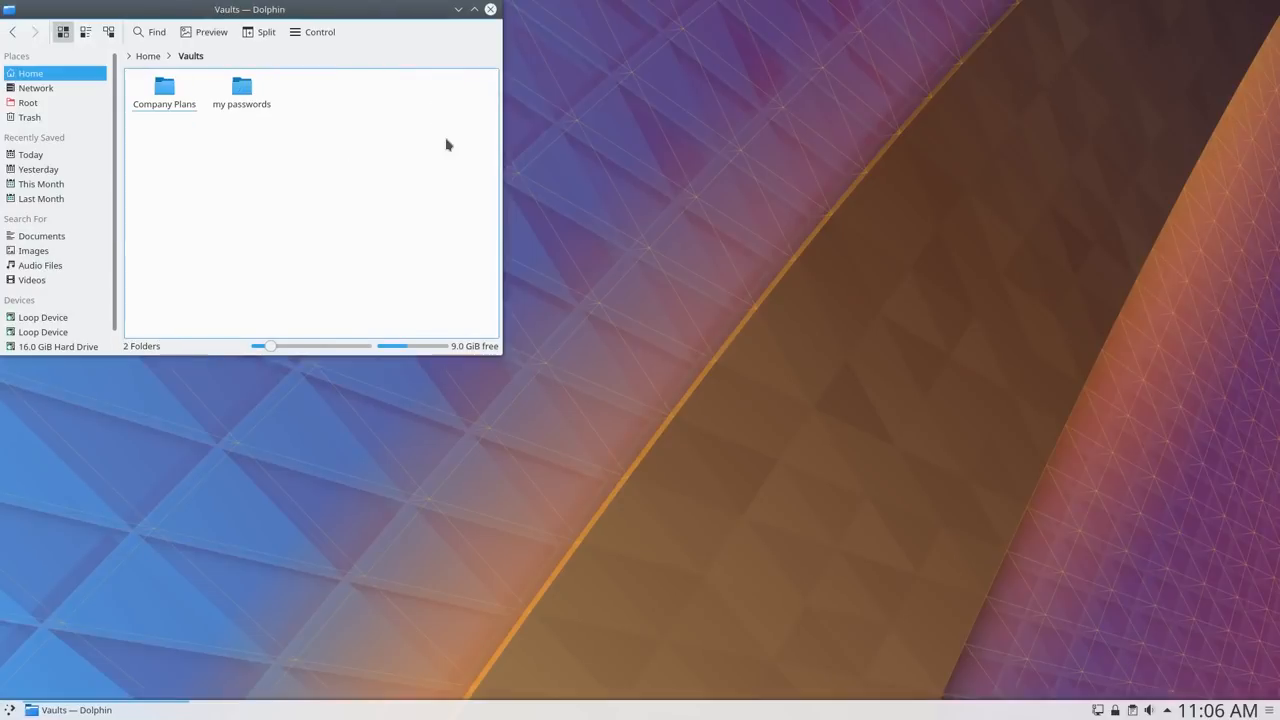
- Open the Company Plans vault and confirm its password to reveal the two text files
{"action": "left_click", "coordinate": [164, 90]}
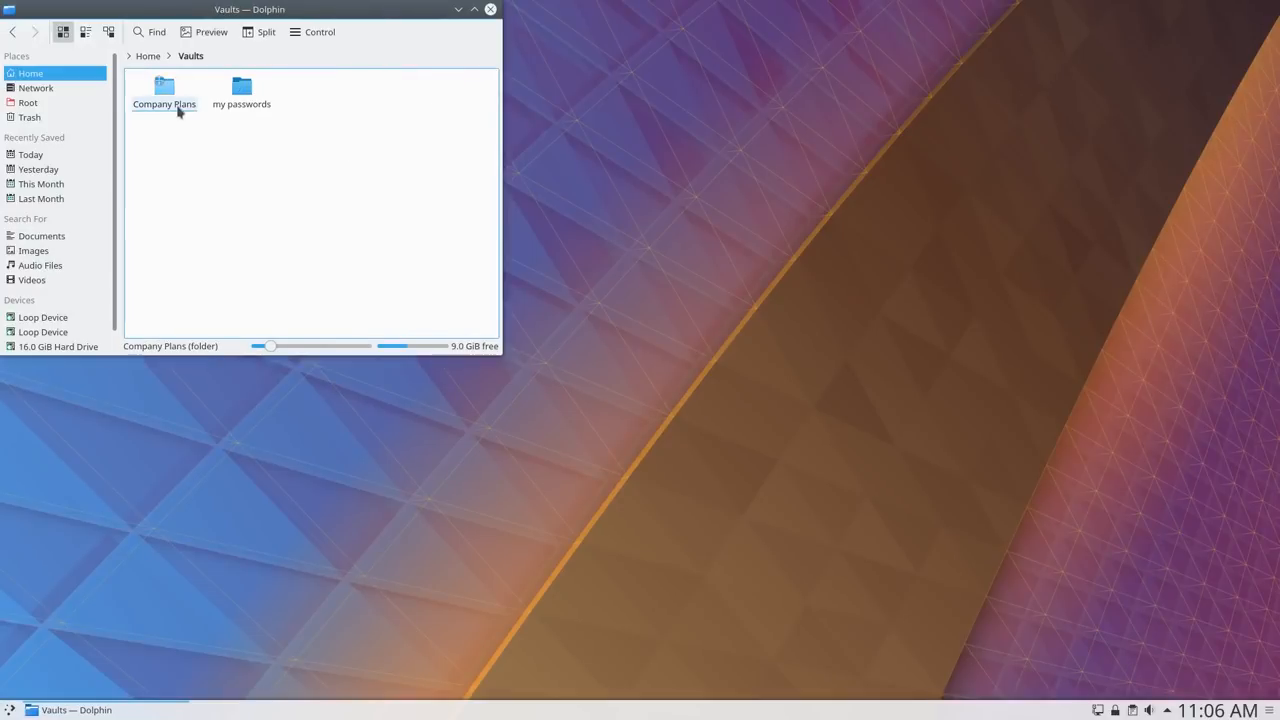
{"action": "double_click", "coordinate": [164, 90]}
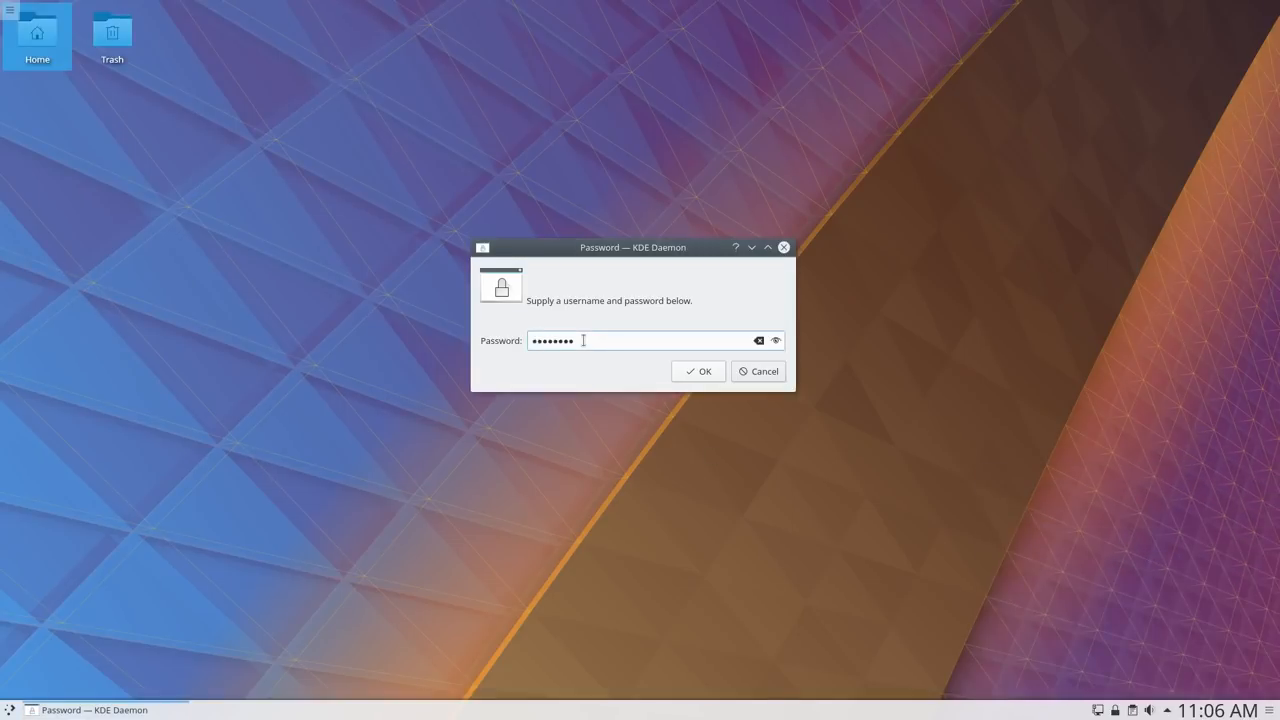
{"action": "left_click", "coordinate": [696, 370]}
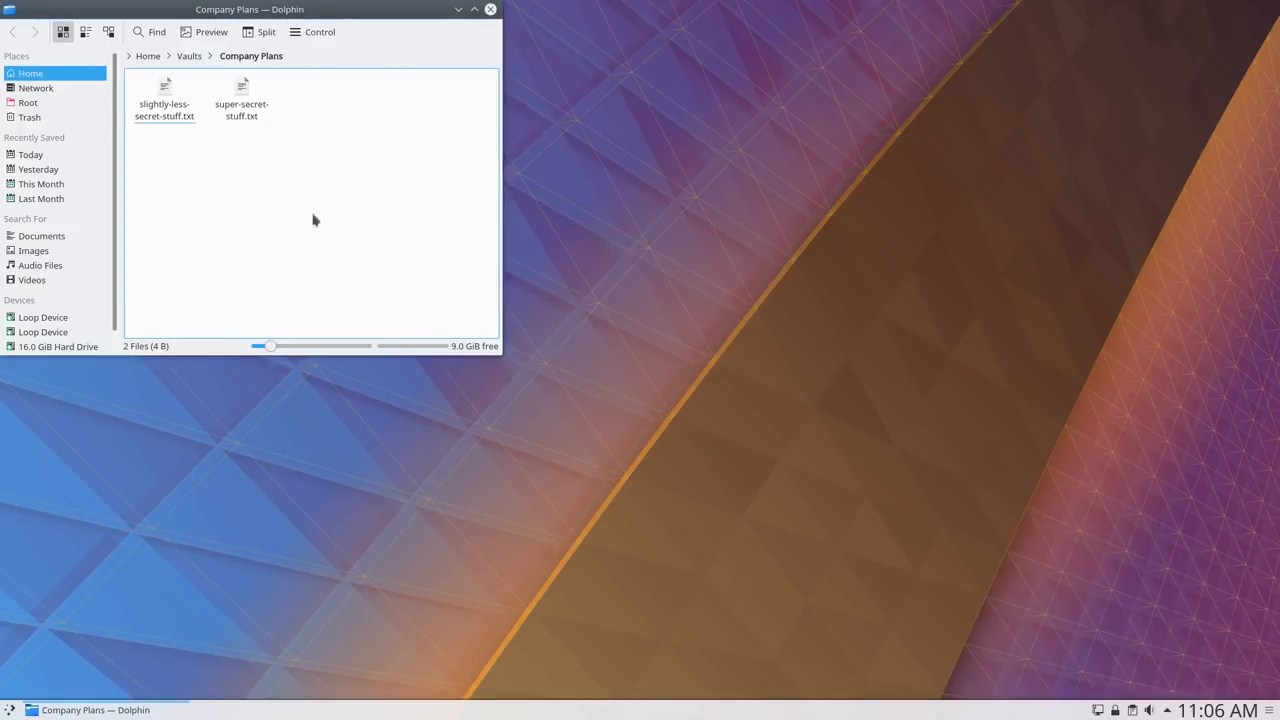